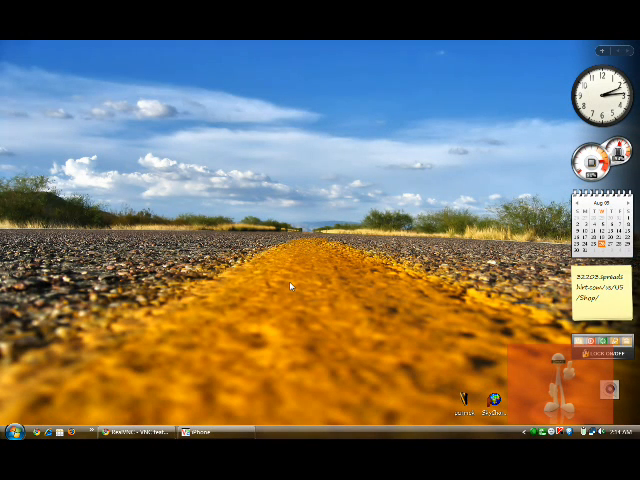
mouse_move(290, 283)
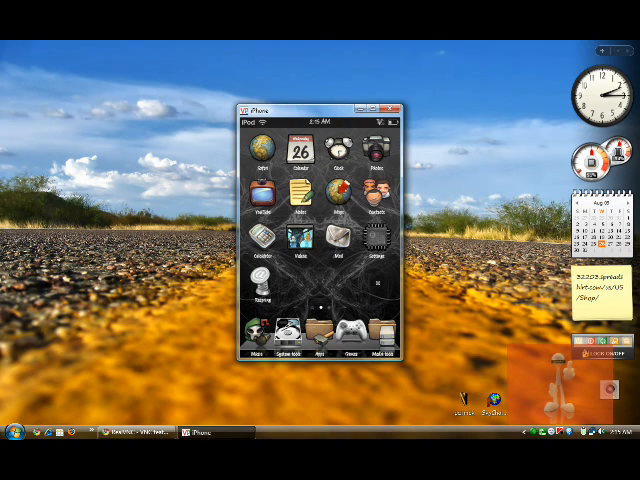
mouse_move(173, 383)
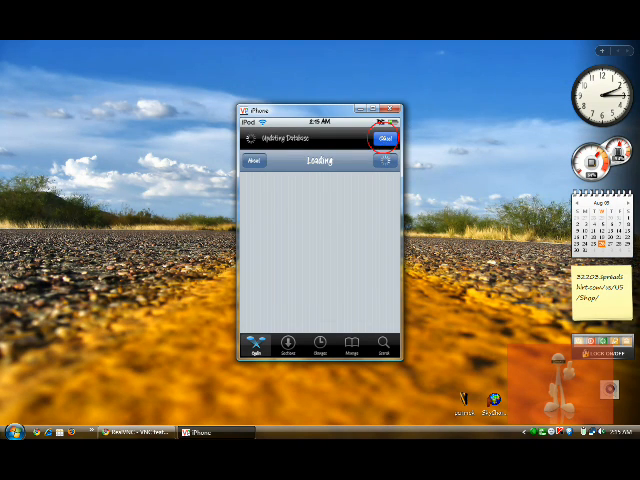
Cancel Cydia's package database update on the mirrored iPod.
left_click(385, 138)
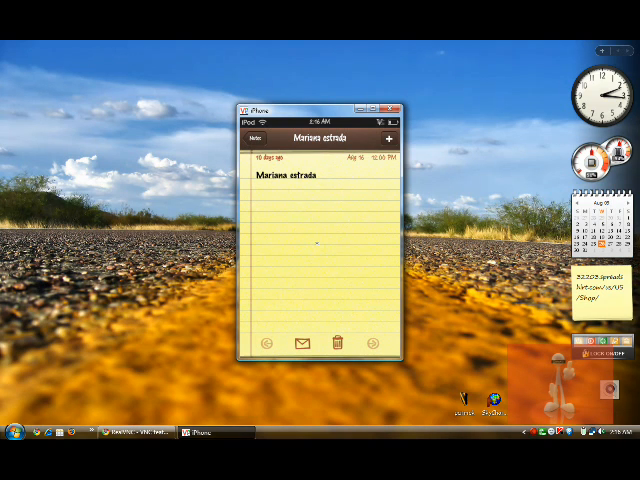
Create a new iPod note reading 'Veeney' and finish editing it.
left_click(310, 200)
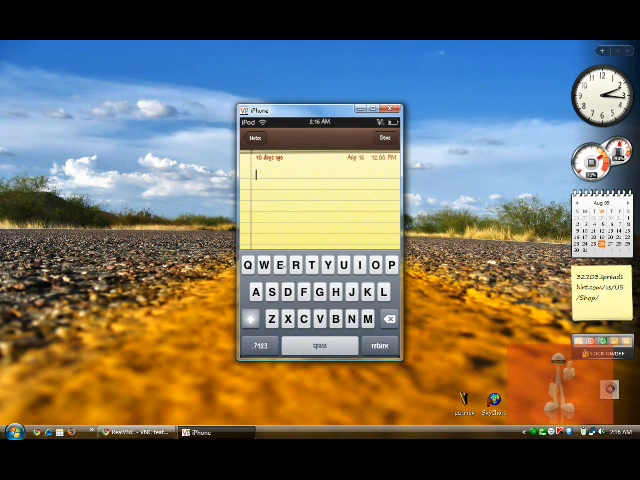
left_click(278, 267)
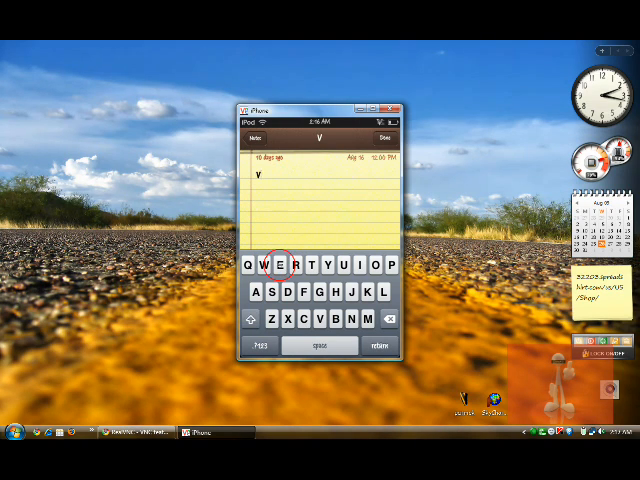
type("eeney")
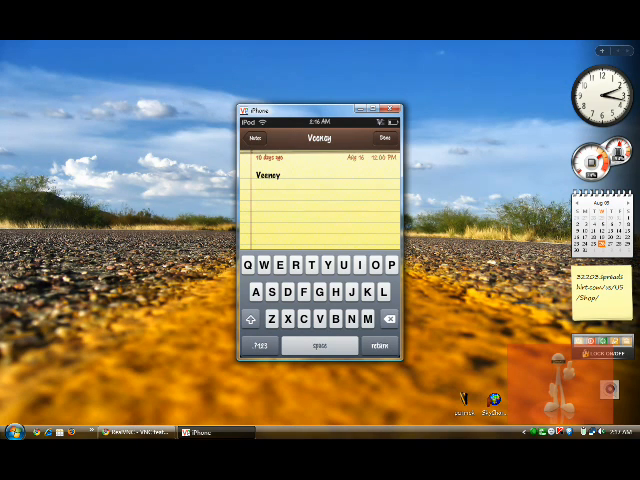
left_click(285, 176)
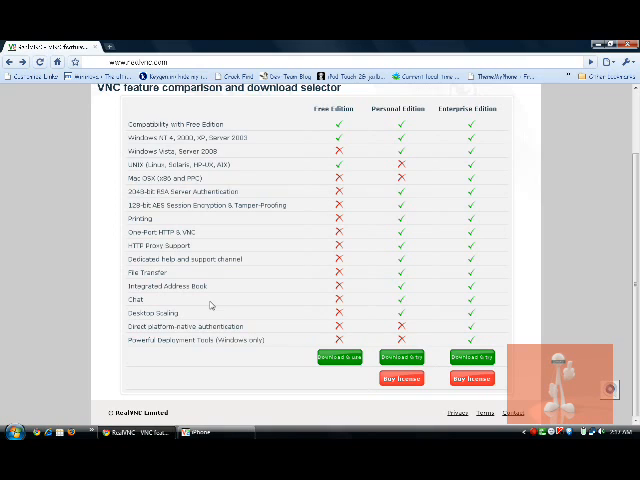
Scroll through RealVNC's feature comparison and the Free Edition 4.1 download form.
scroll("up", 3)
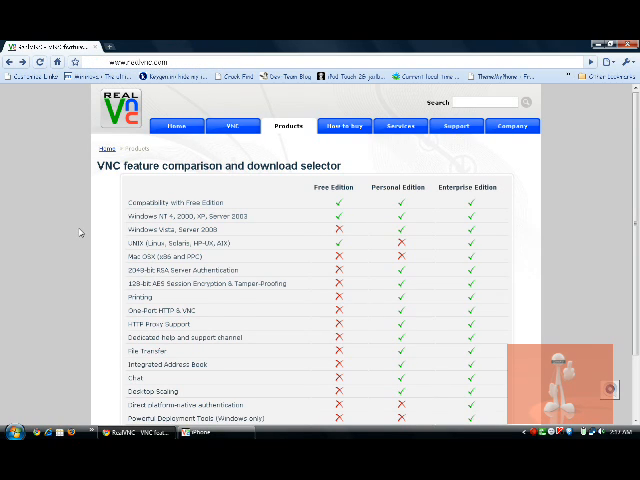
scroll("down", 3)
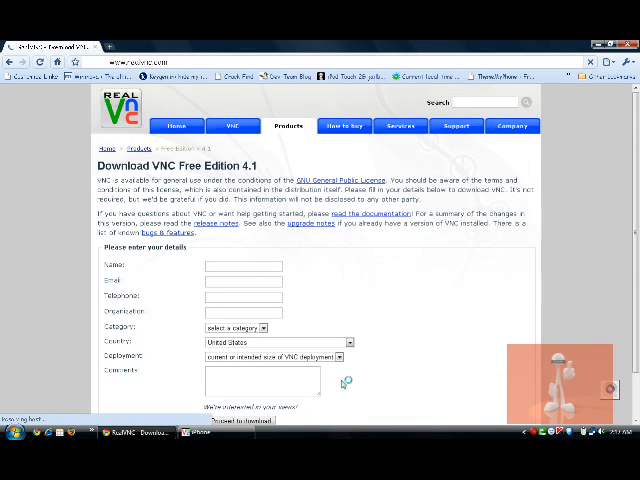
mouse_move(295, 271)
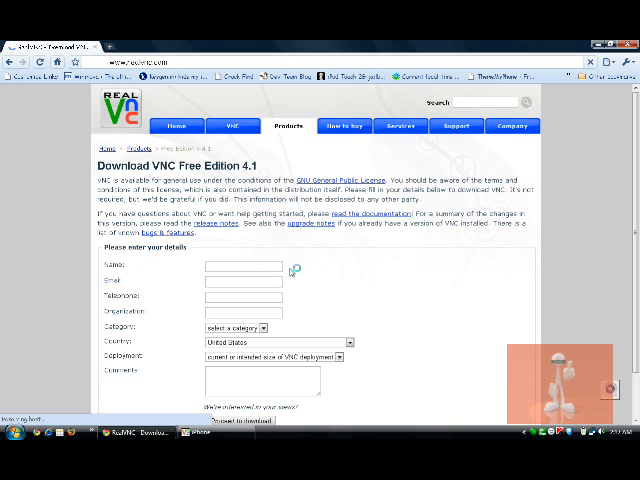
scroll("down", 3)
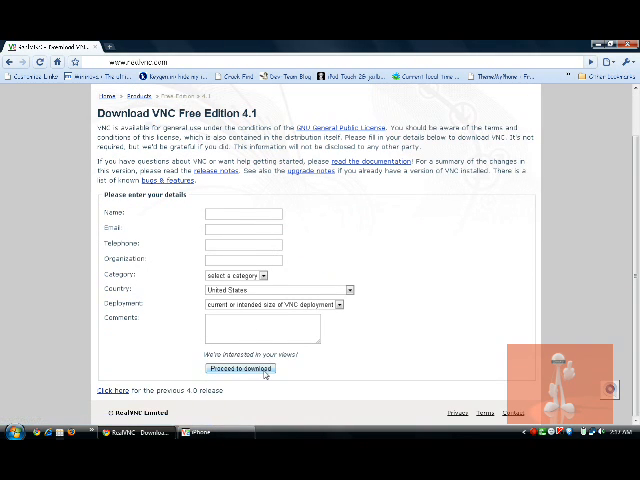
left_click(239, 369)
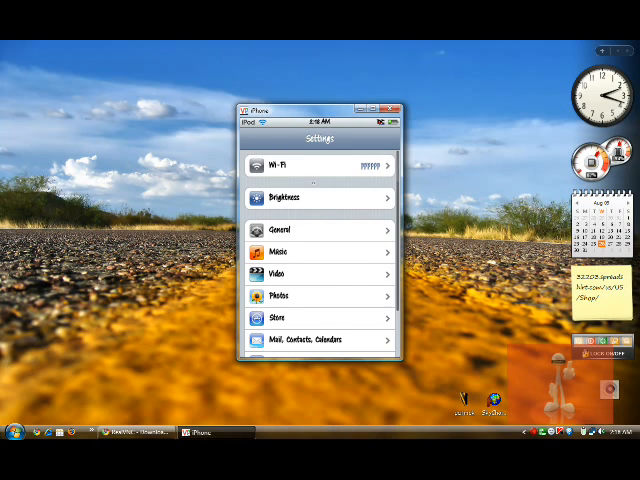
View the iPod's Wi-Fi IP details, then close the VNC session and cancel the connection prompt.
left_click(318, 165)
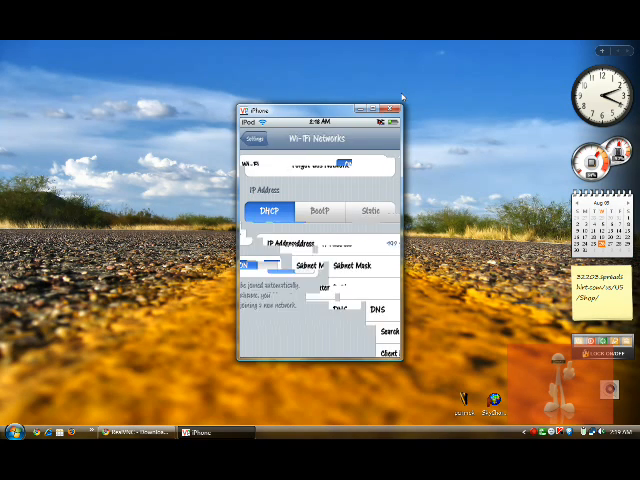
left_click(394, 107)
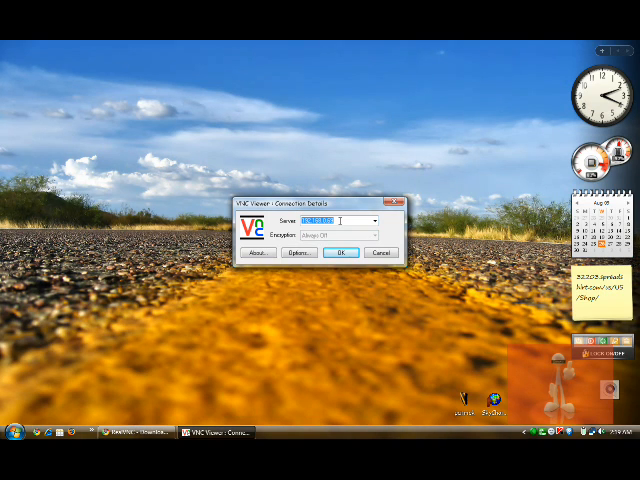
left_click(379, 252)
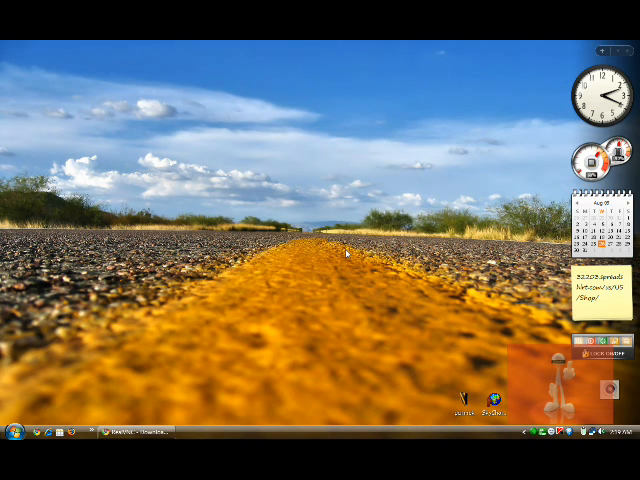